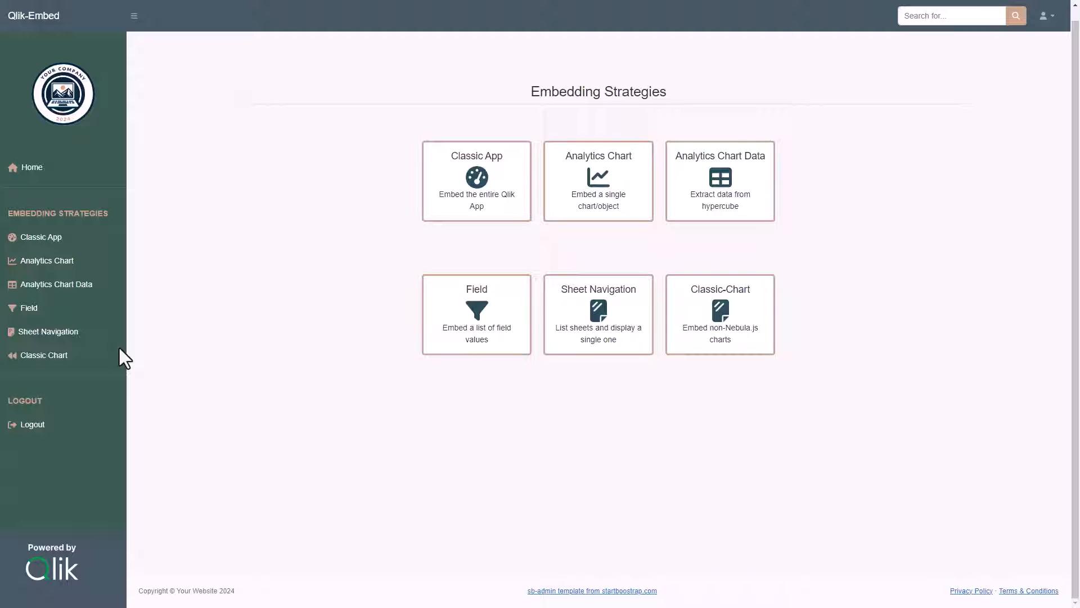
mouse_move(101, 361)
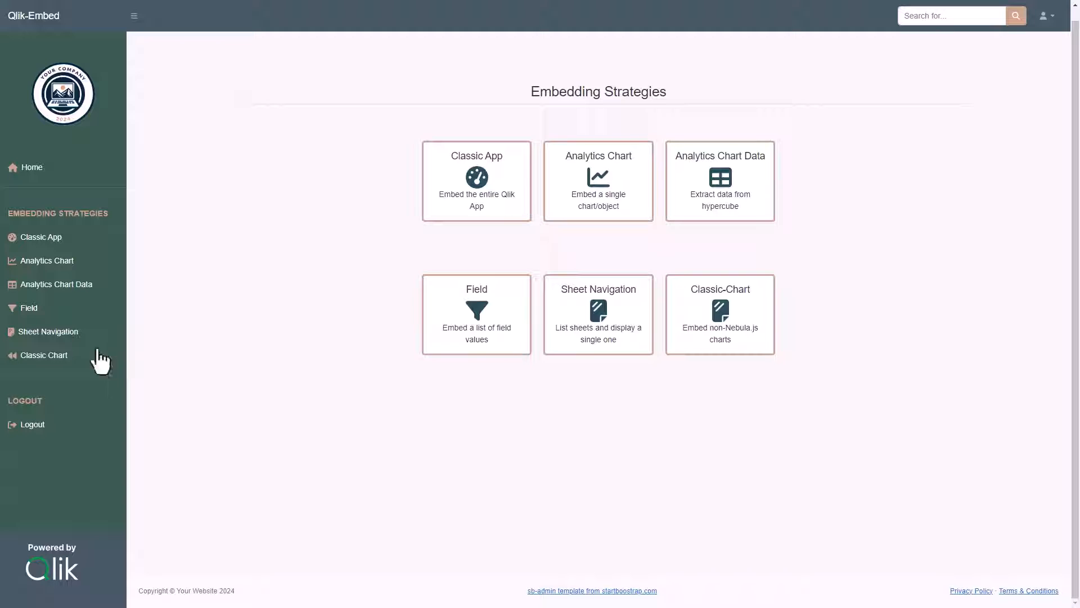
mouse_move(137, 333)
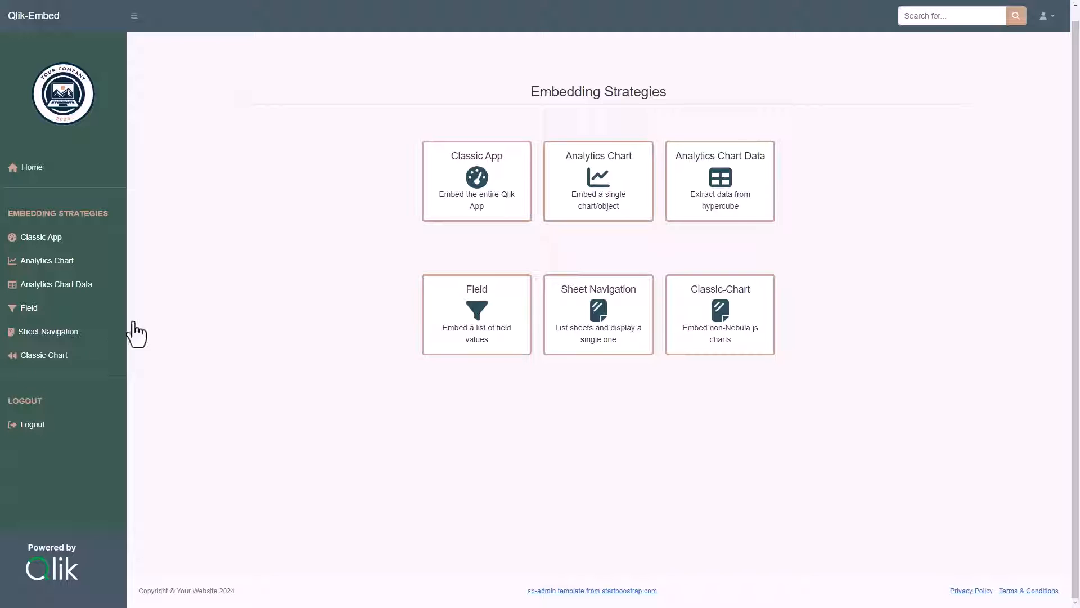
Show the Classic App embedding of the KPI Dashboard and clear the Month selection chip.
left_click(40, 236)
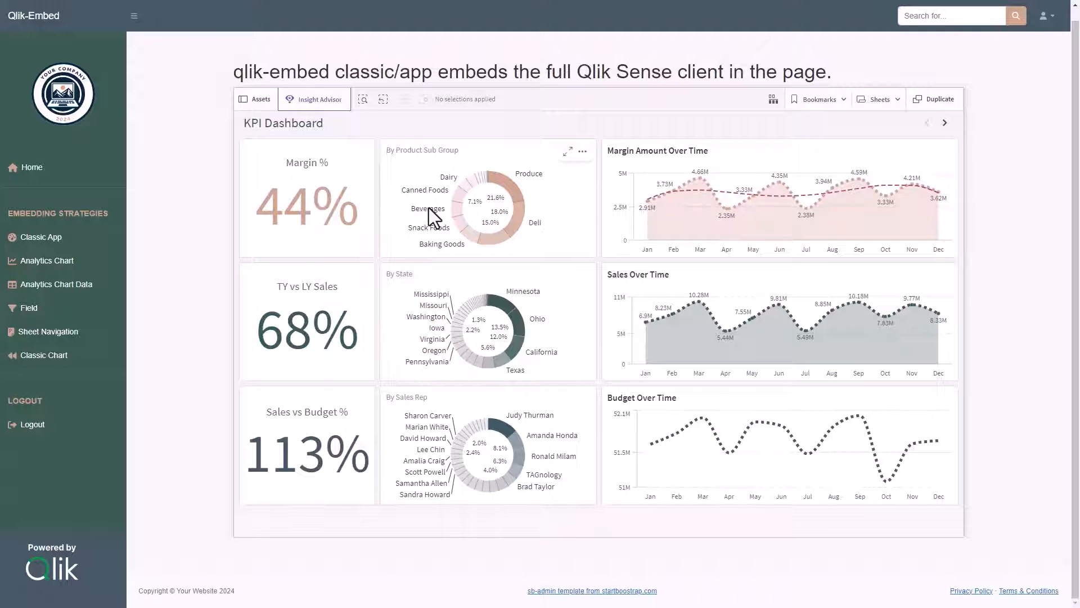
mouse_move(912, 226)
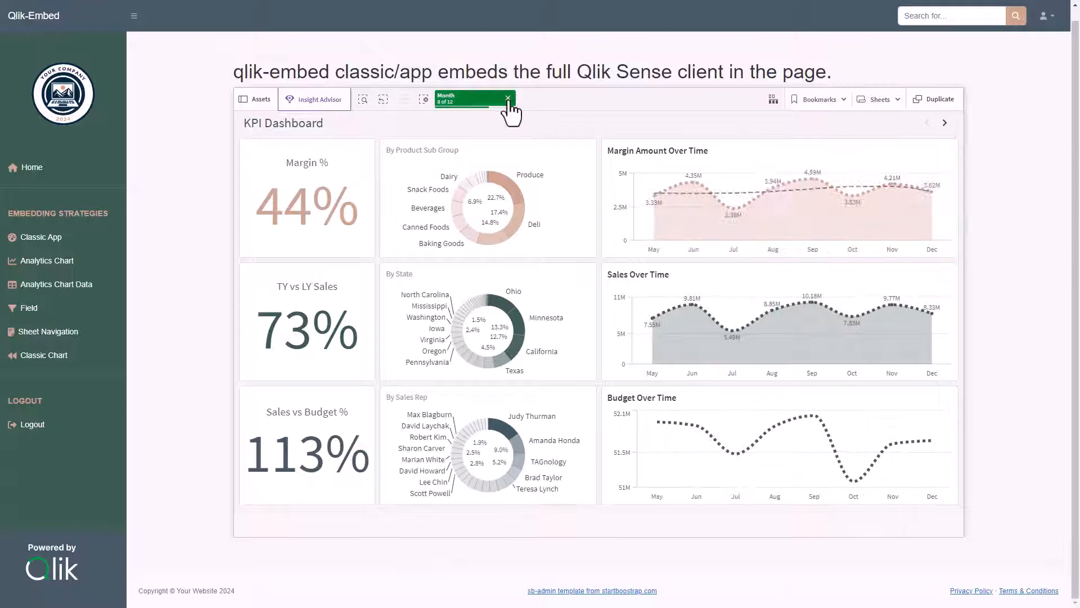
mouse_move(473, 98)
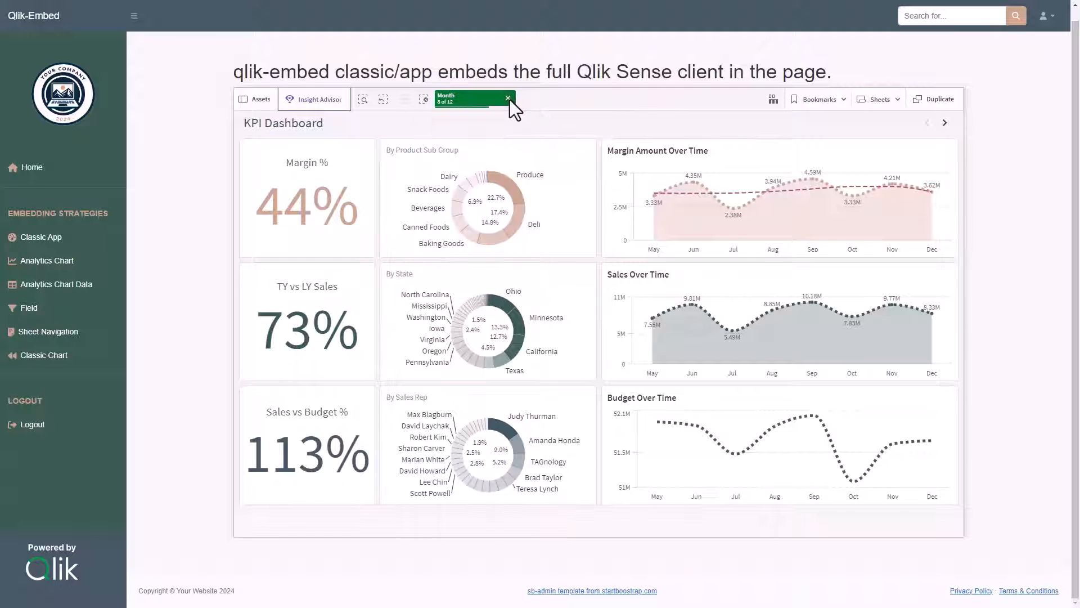
left_click(508, 99)
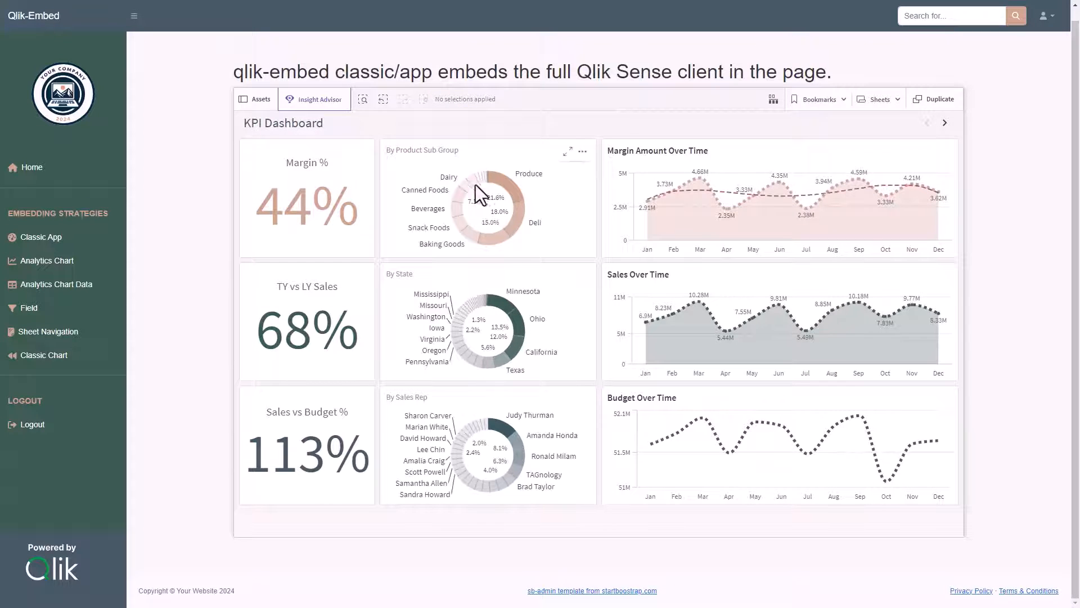
Create a new Margin alert from the Product Sub Group chart's Alerts menu, accepting default conditions and distribution.
left_click(583, 150)
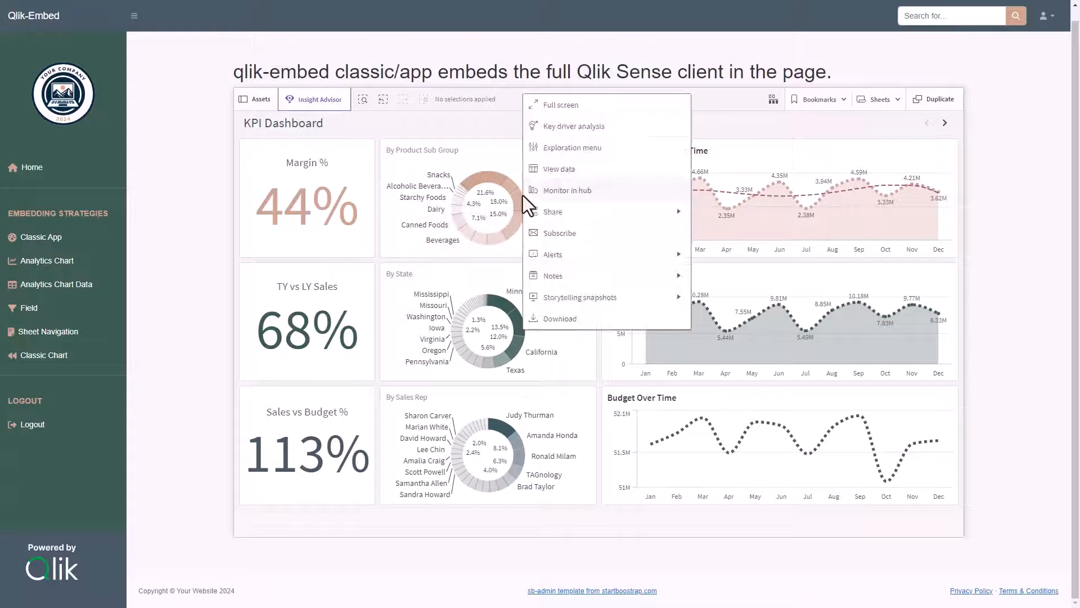
left_click(552, 253)
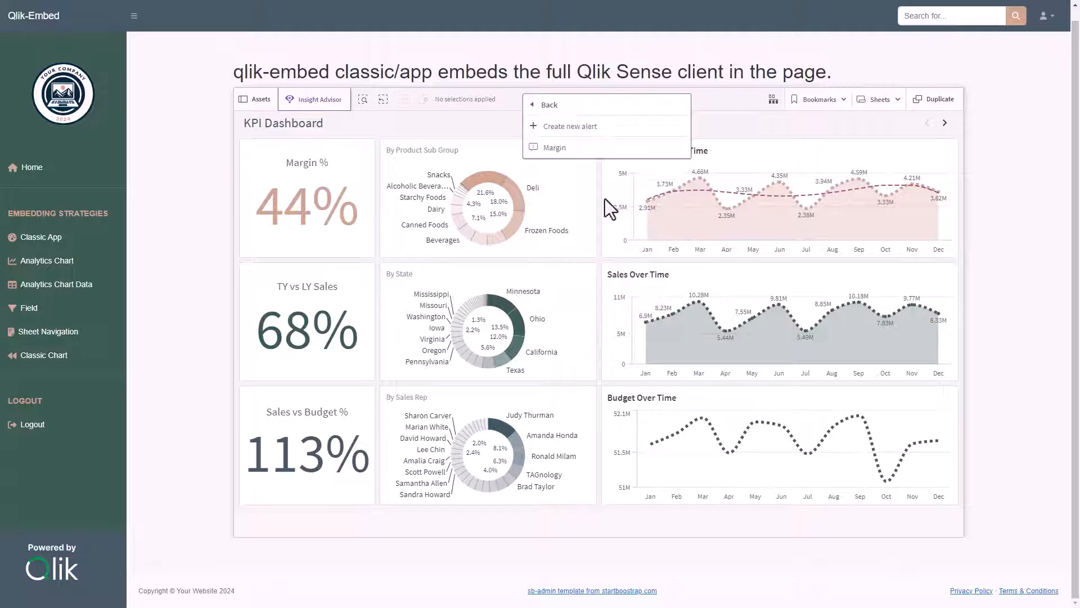
left_click(568, 125)
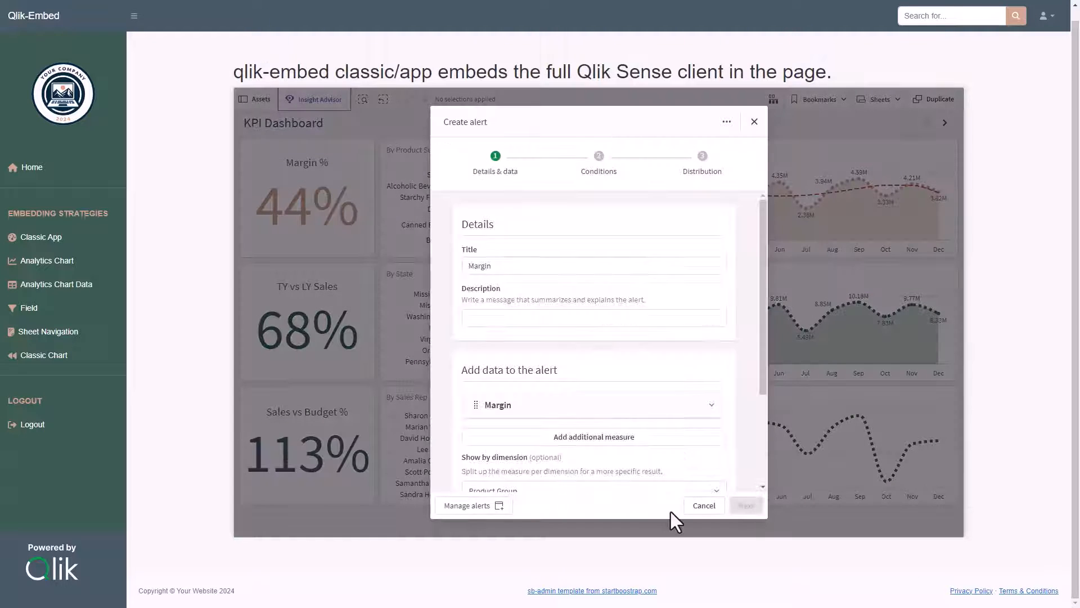
left_click(745, 505)
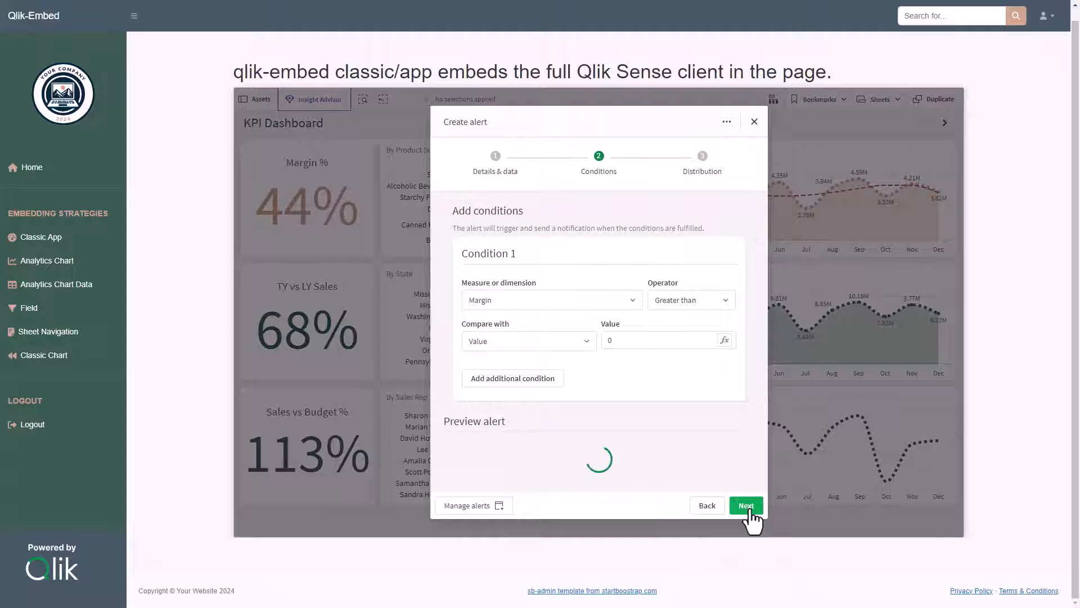
left_click(745, 505)
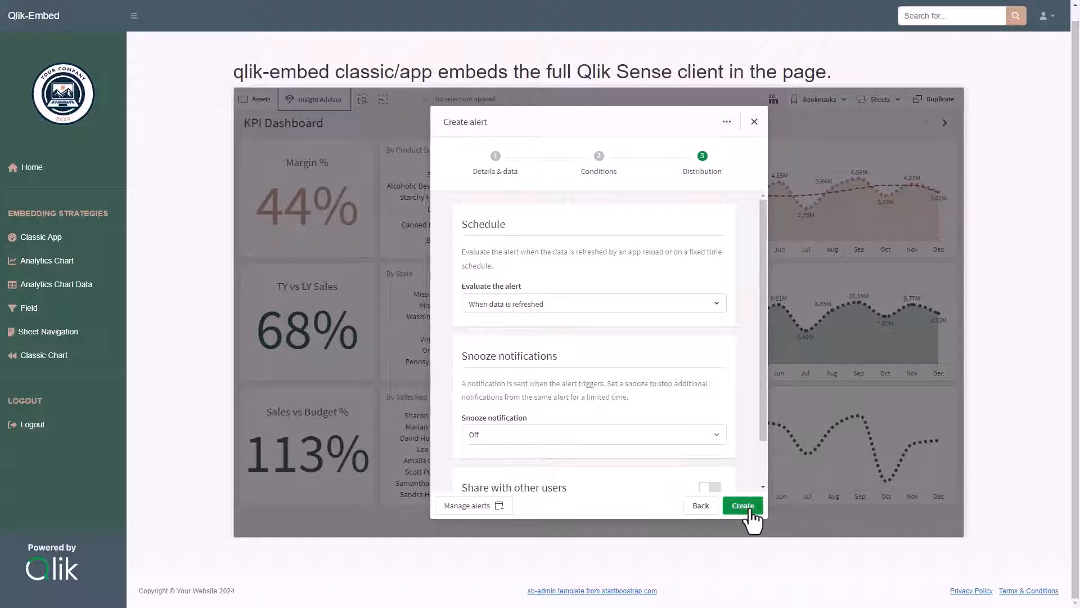
left_click(743, 506)
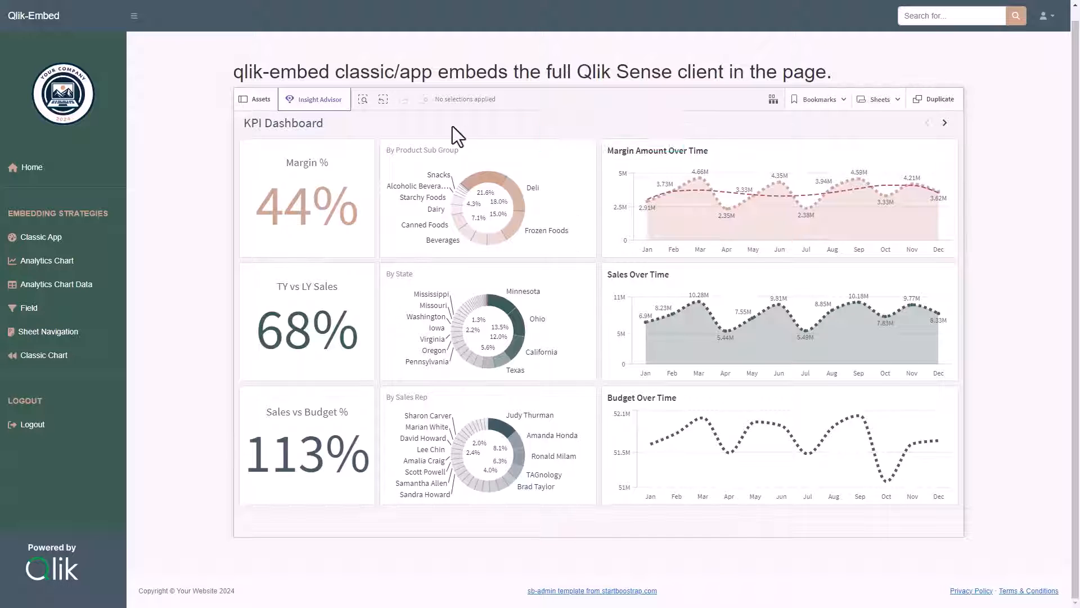
View the sheet's Notes panel briefly and return to the dashboard.
left_click(260, 99)
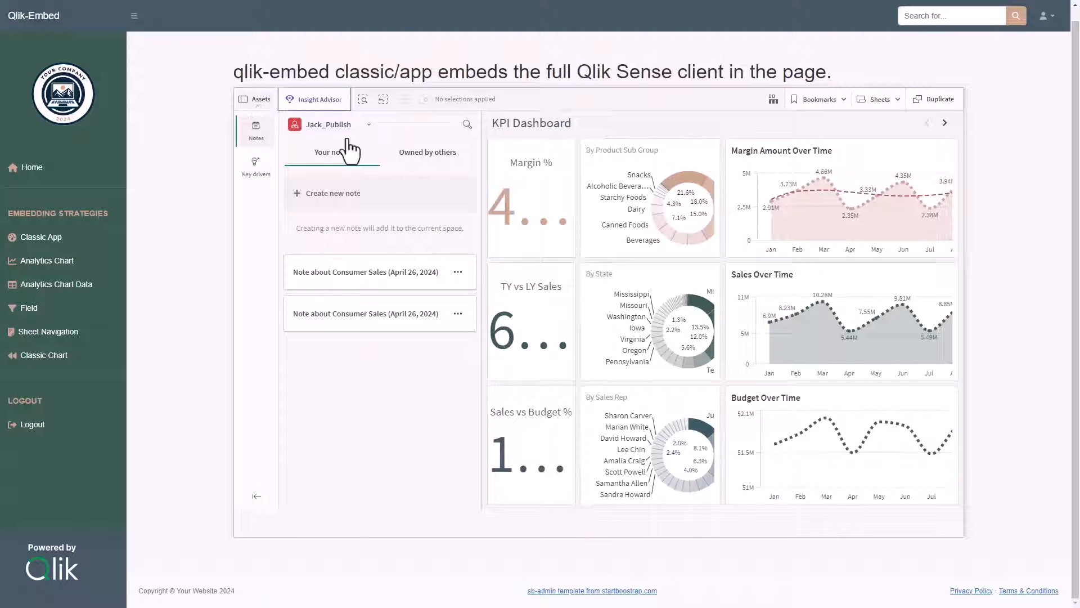
left_click(314, 99)
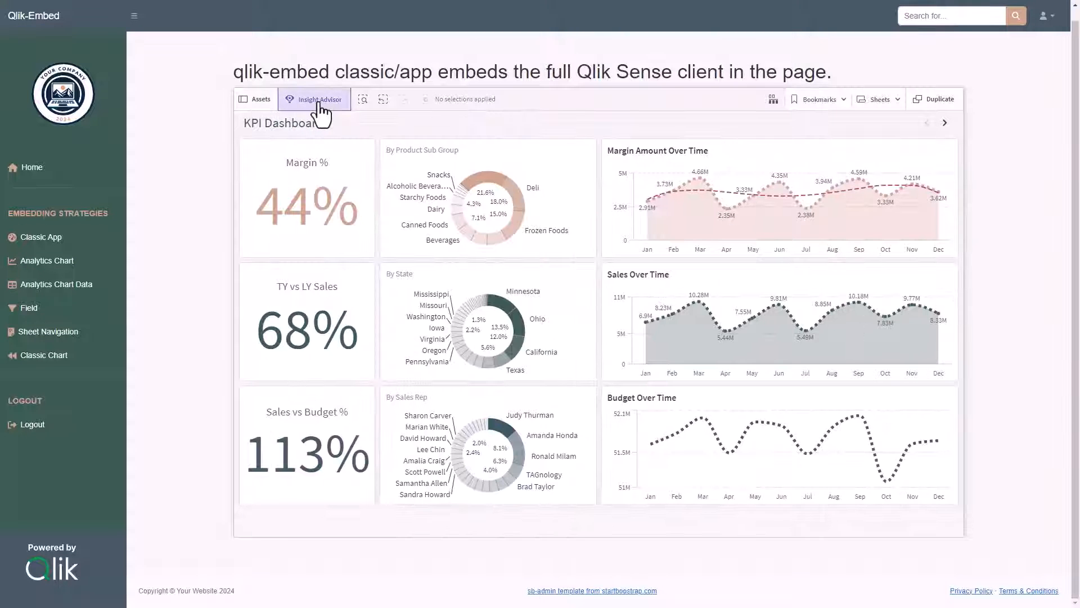
Switch to Insight Advisor and choose the Clustering (k-means) analysis type.
left_click(318, 99)
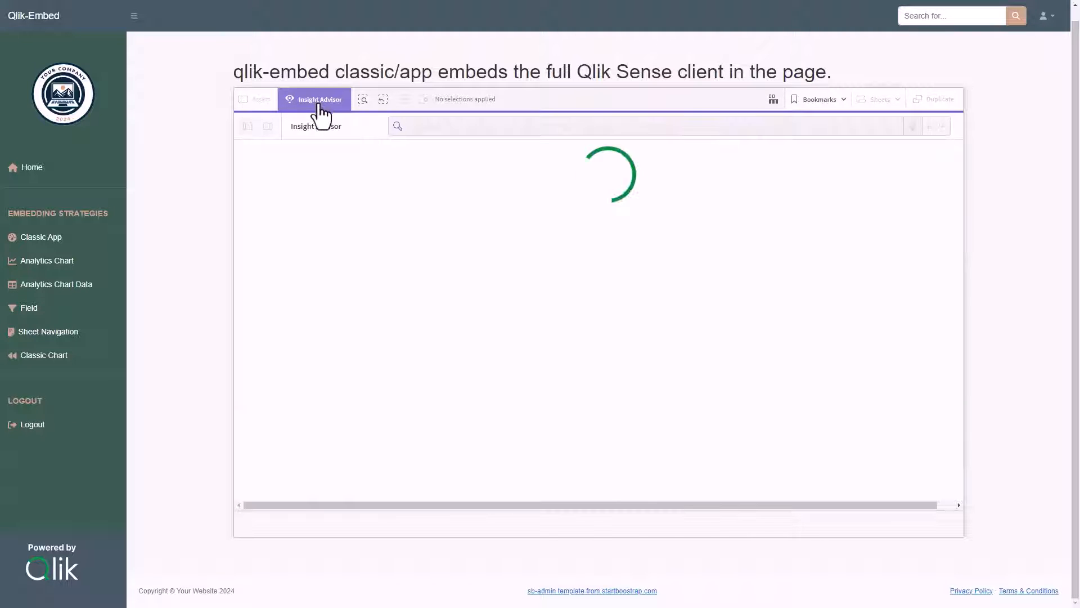
left_click(319, 99)
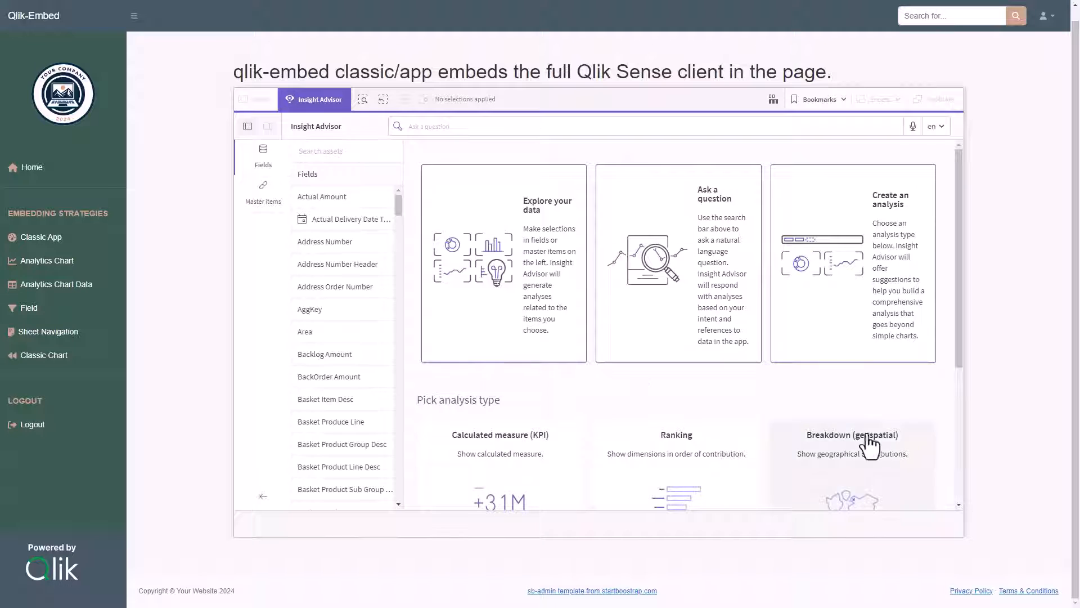
scroll("down", 3)
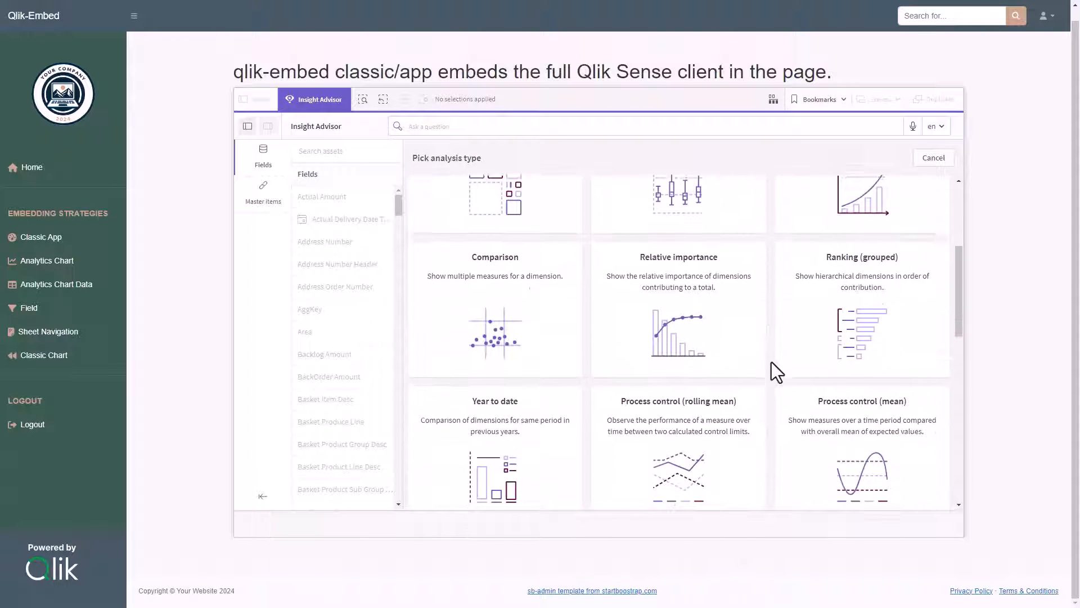
scroll("down", 3)
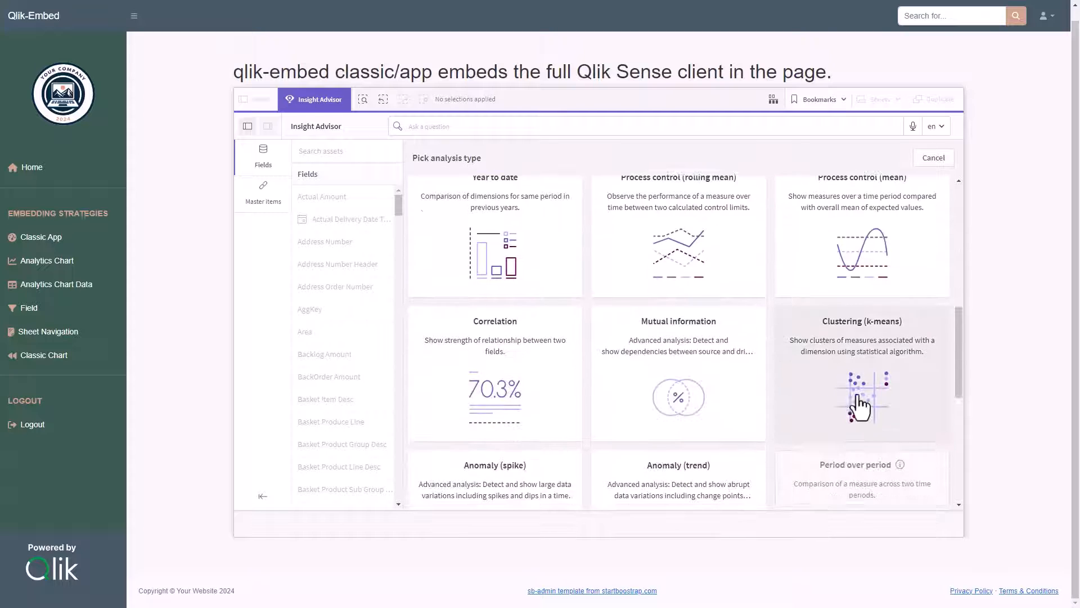
left_click(861, 372)
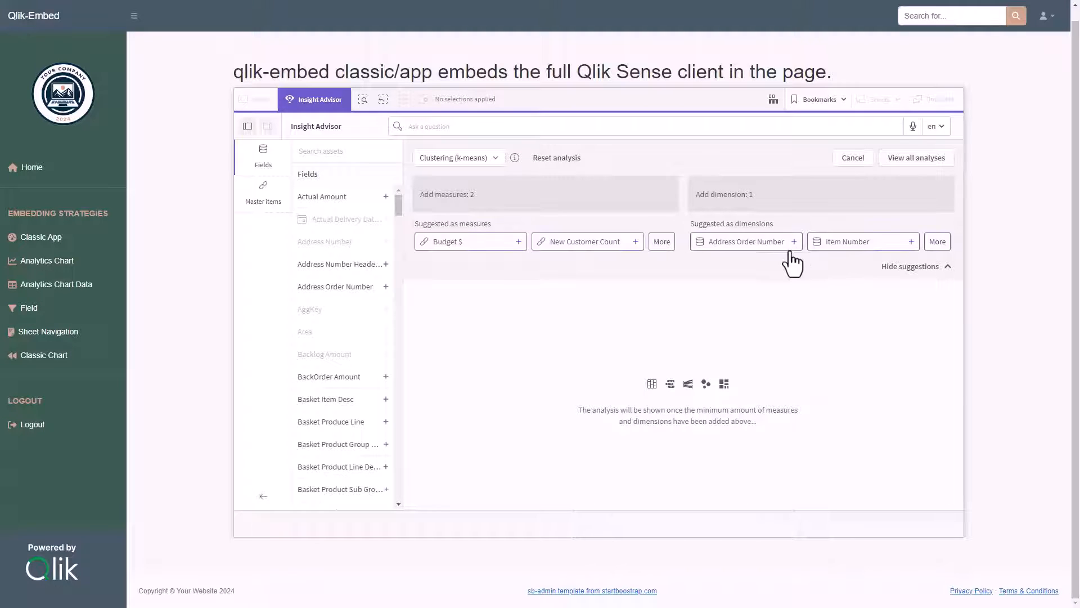
Add Order Count from the suggested measures and review further suggestions.
left_click(661, 241)
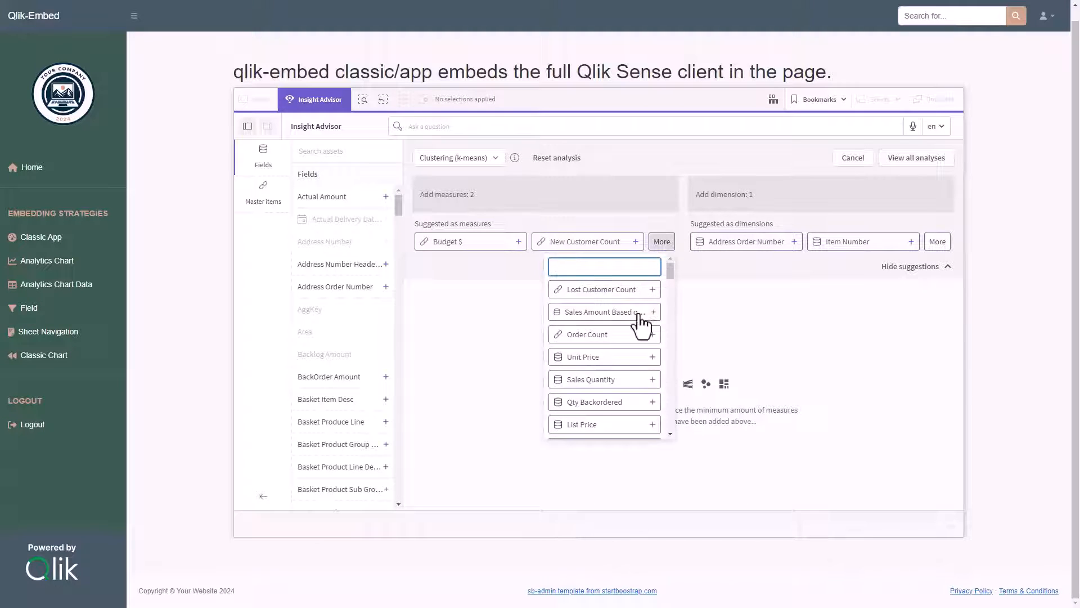
left_click(605, 334)
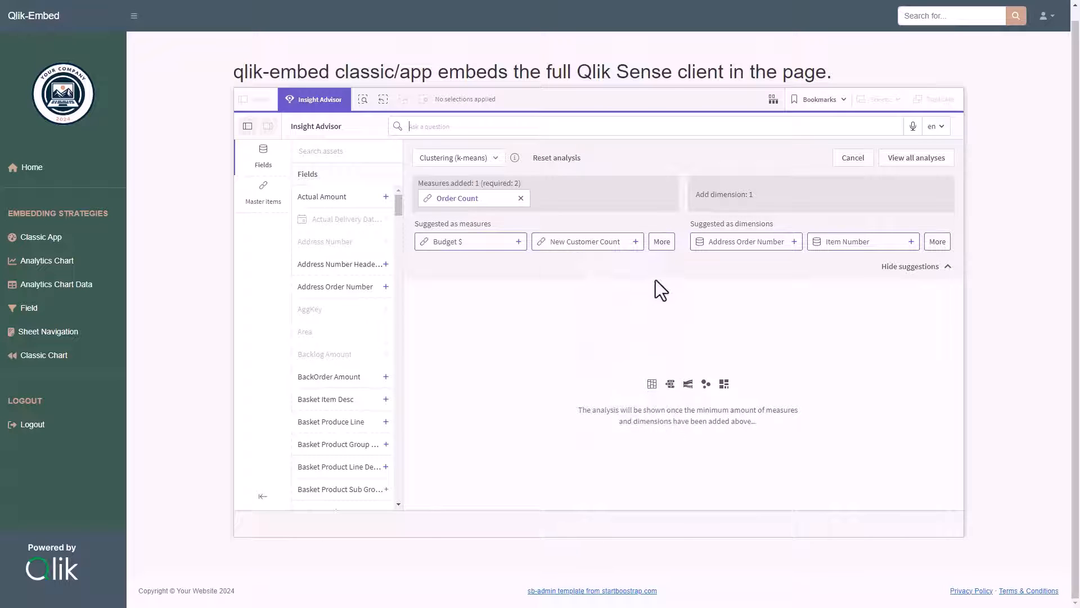
left_click(661, 241)
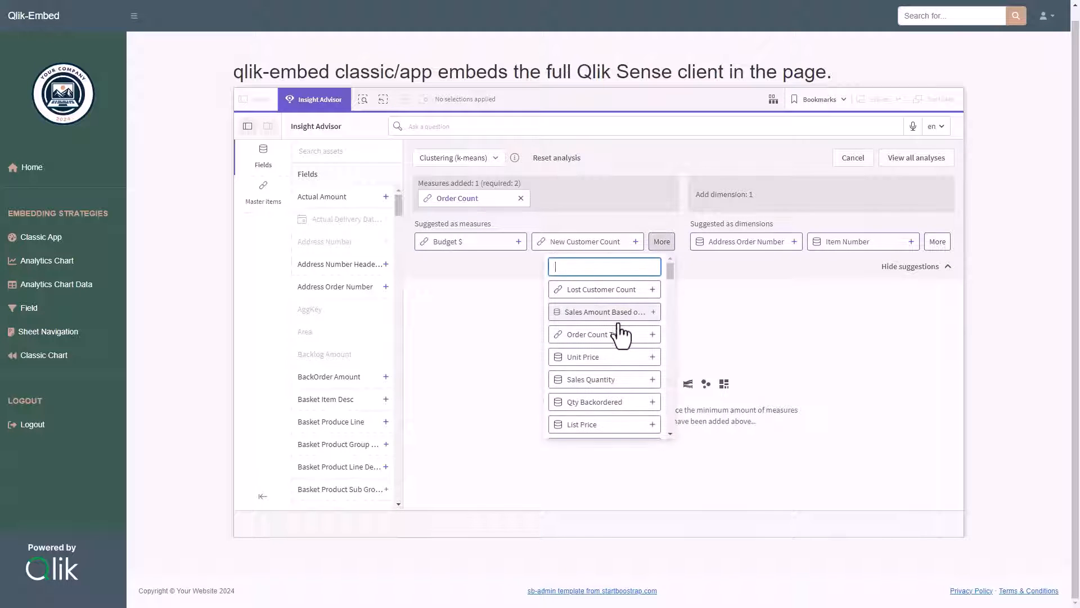
scroll("down", 3)
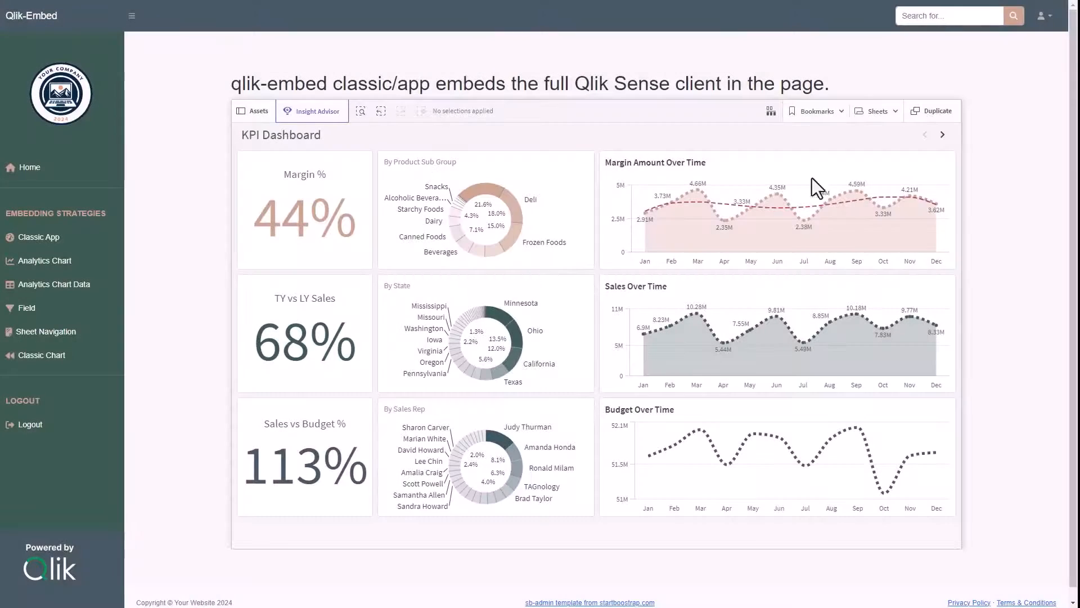
Duplicate the published KPI Dashboard into an editable copy, KPI Dashboard (3).
left_click(876, 110)
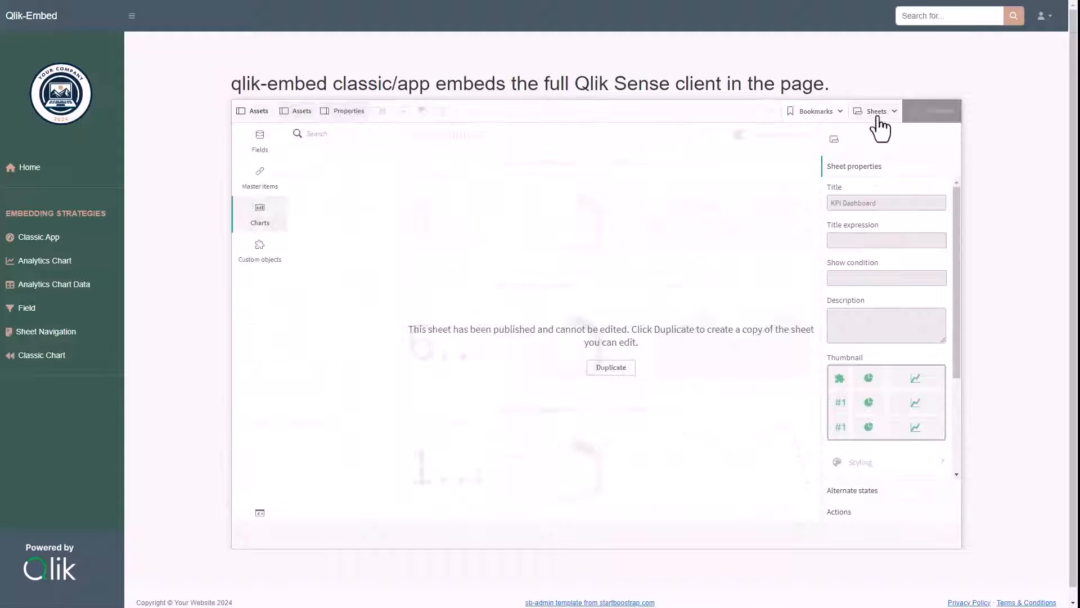
left_click(609, 367)
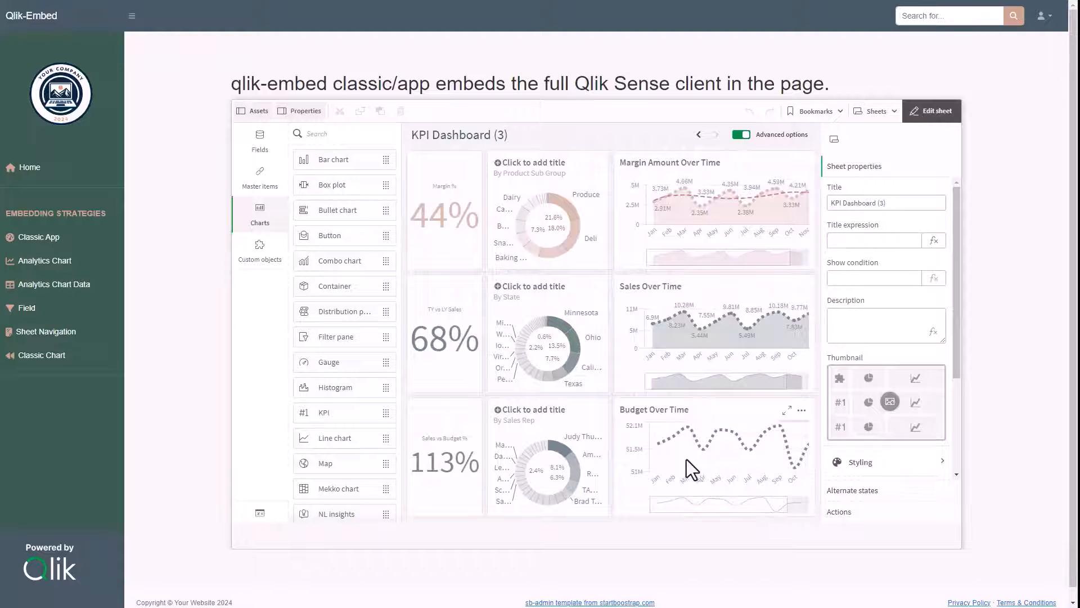
left_click(669, 448)
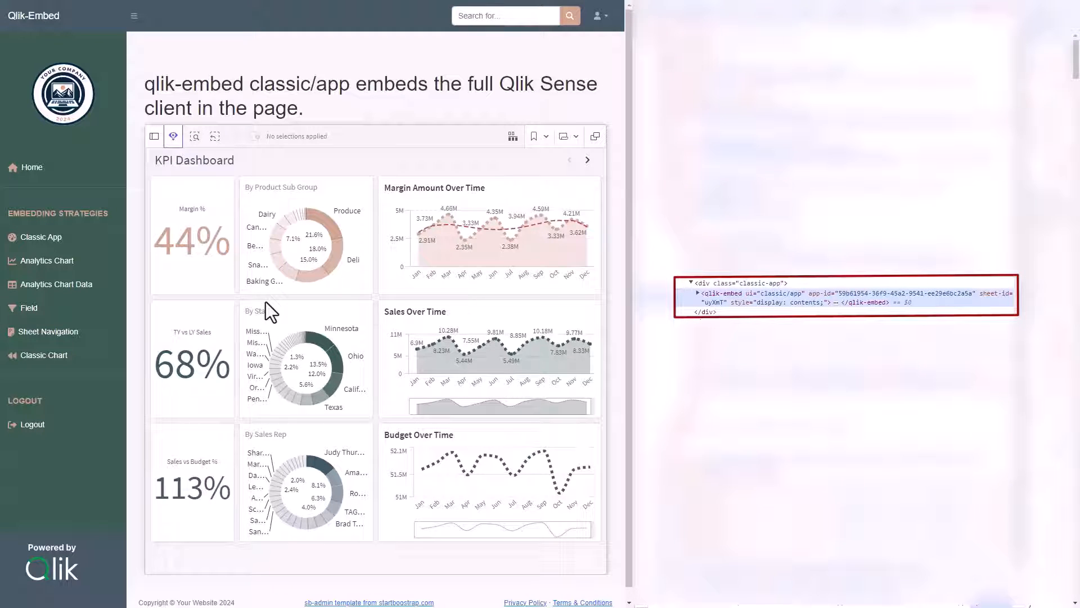
Navigate to the Analytics Chart page with the Product Group Sales vs Budget scatter chart.
left_click(45, 260)
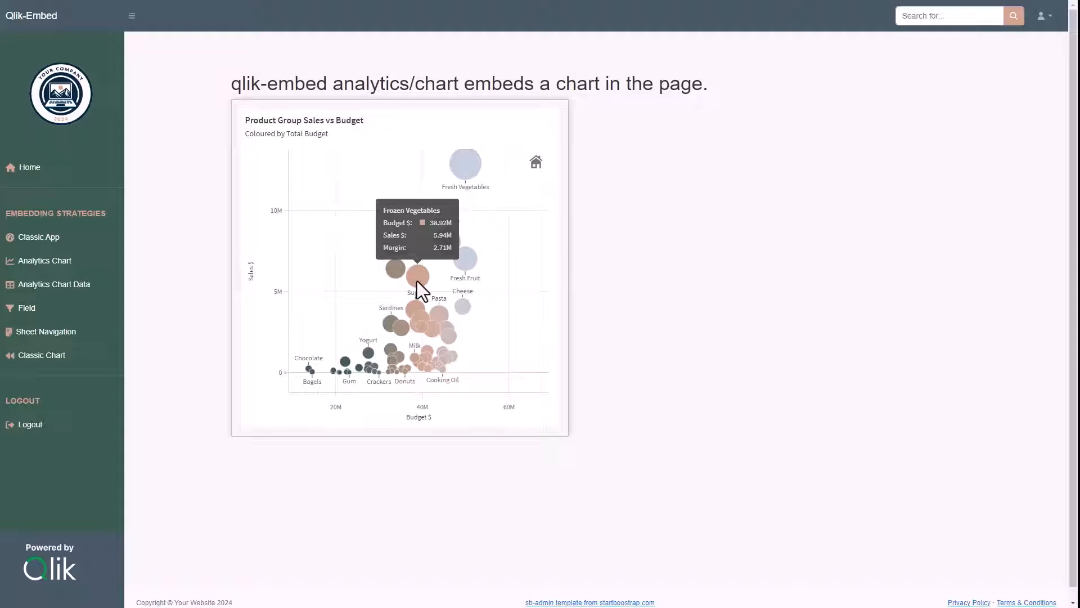
Inspect the analytics/chart embed element in DevTools, then move on to the Analytics Chart Data page.
key("F12")
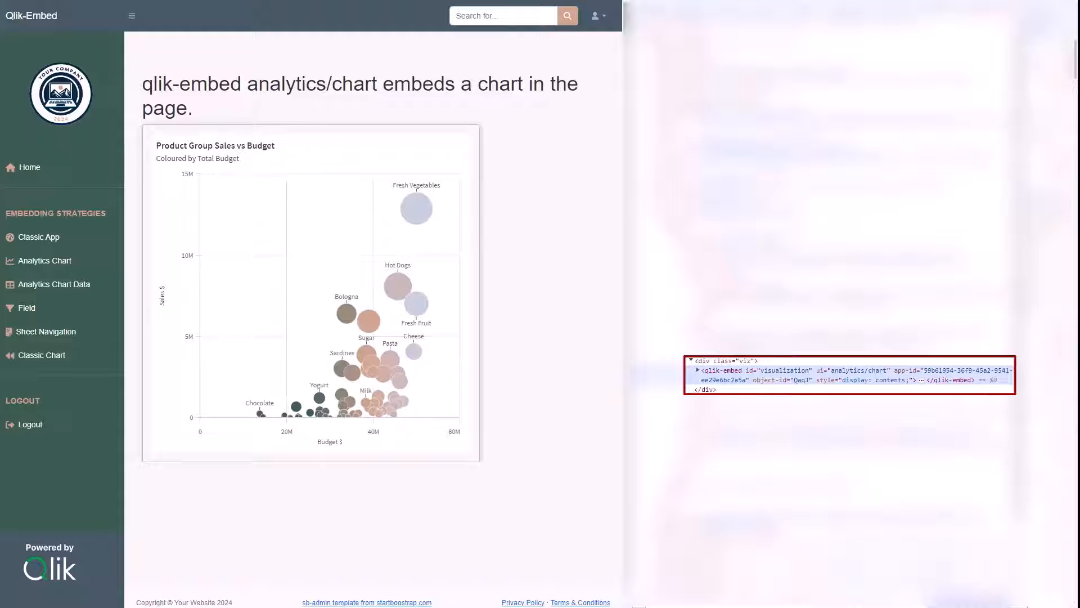
left_click(54, 284)
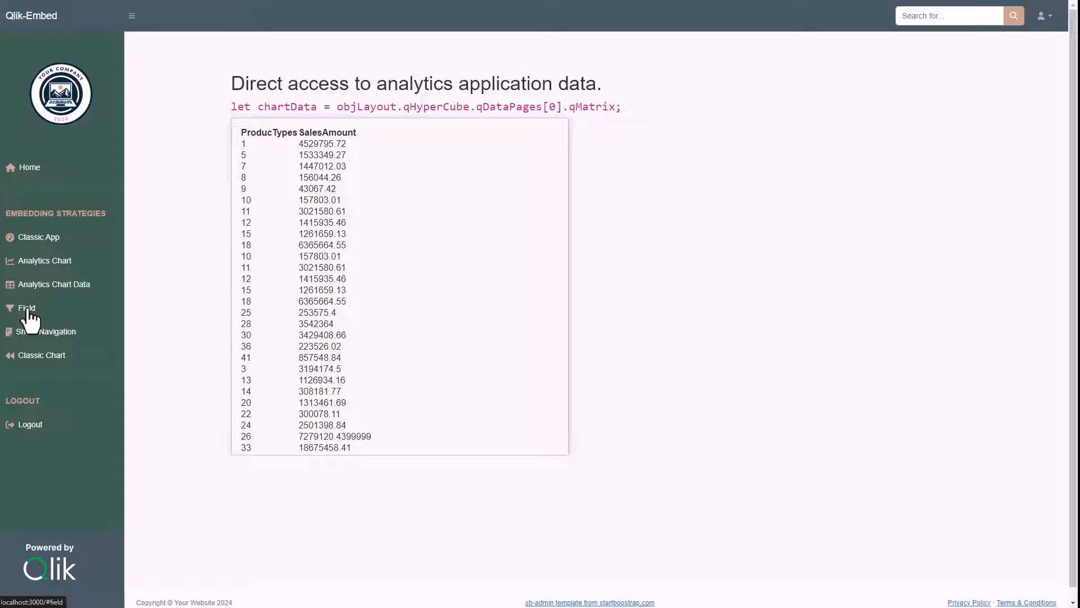
Visit the Field page with the City list box, then the Sheet Navigation page.
left_click(27, 308)
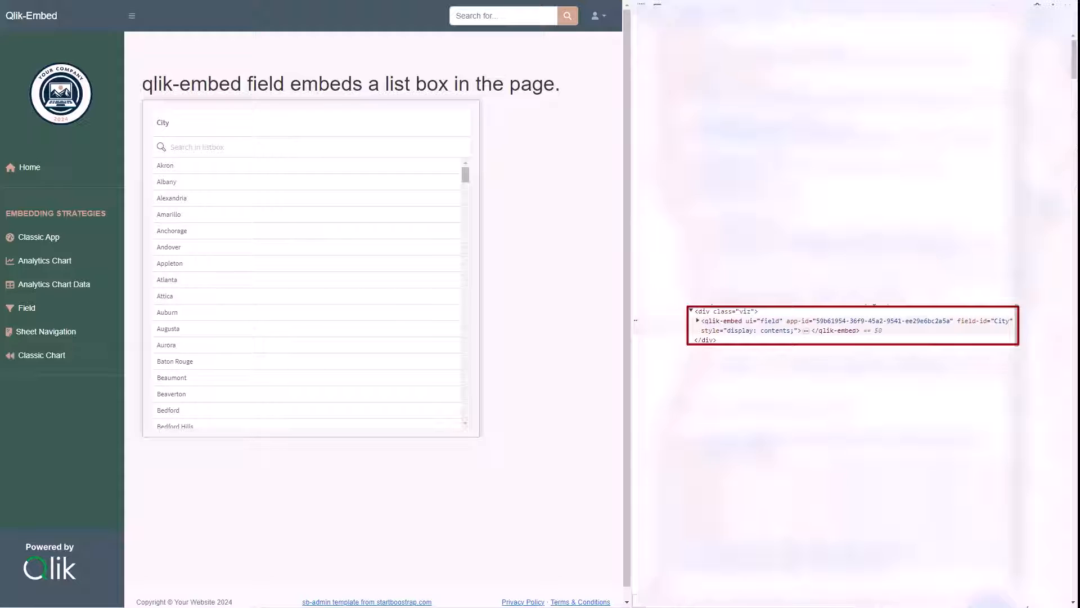
left_click(47, 331)
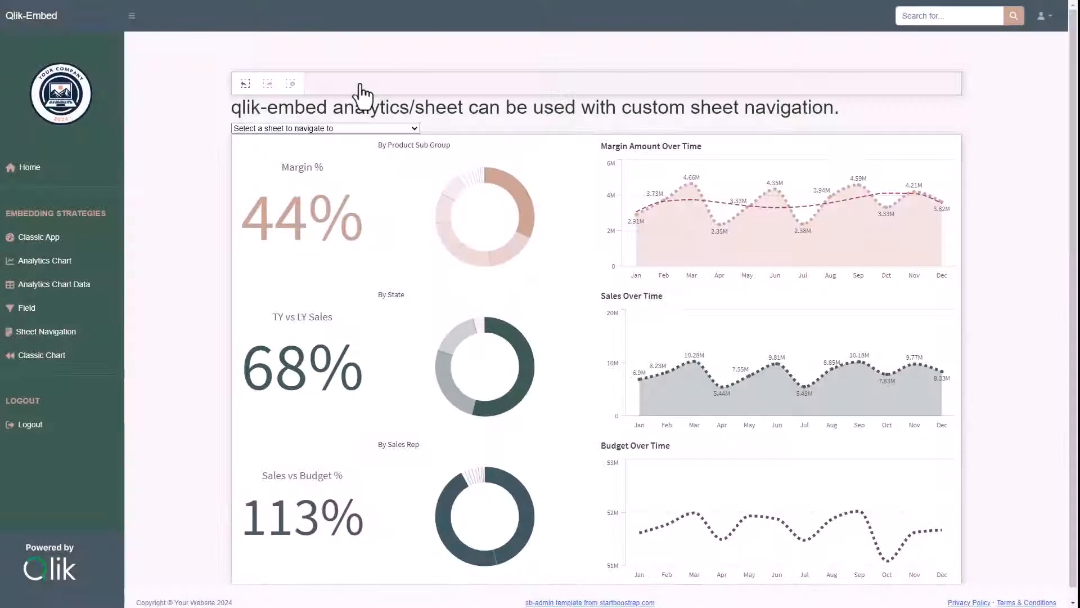
Pick Sales & Budget from the sheet dropdown to show its charts.
left_click(324, 128)
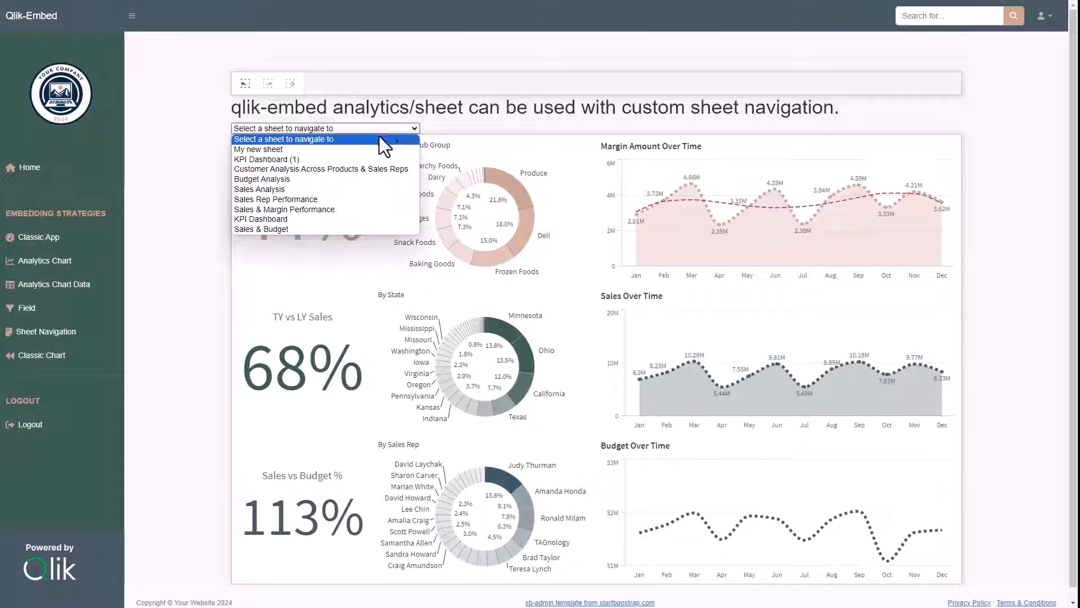
mouse_move(324, 228)
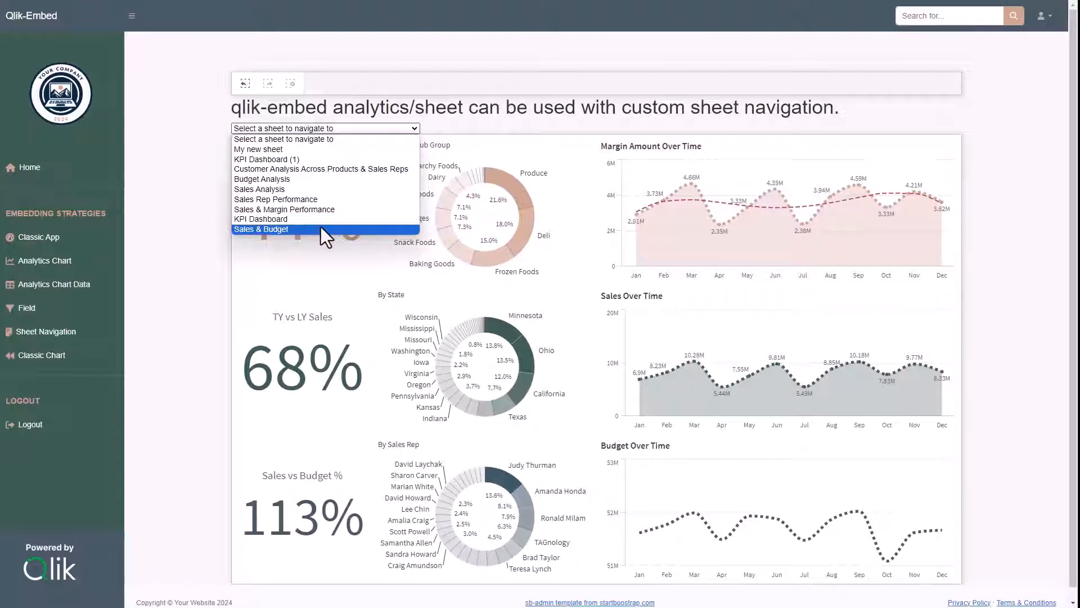
left_click(260, 228)
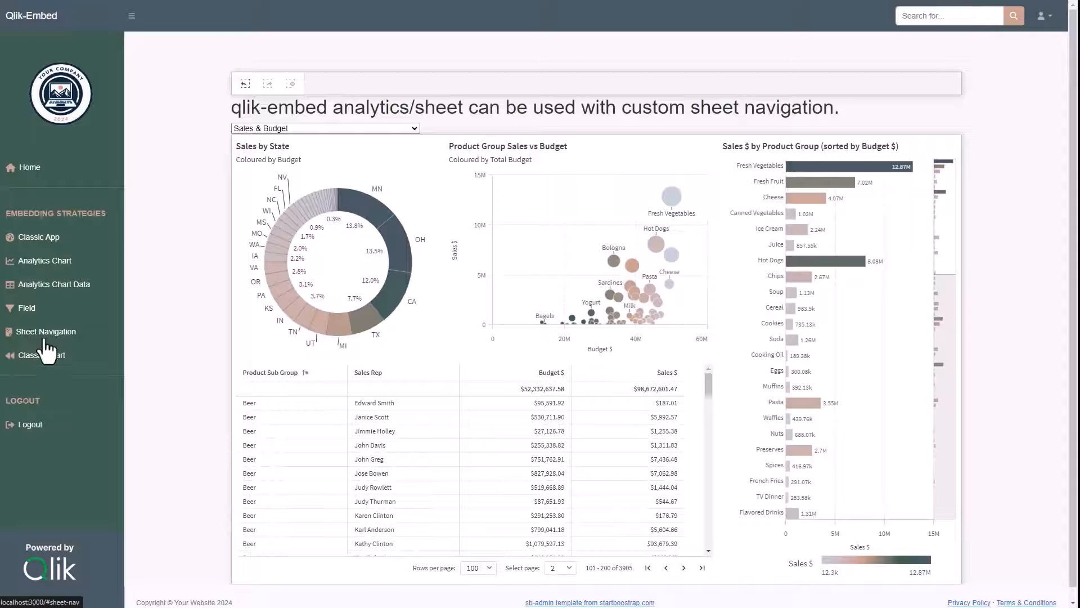
View the Classic Chart 44% Margin gauge and its classic/chart element, then return Home.
left_click(41, 355)
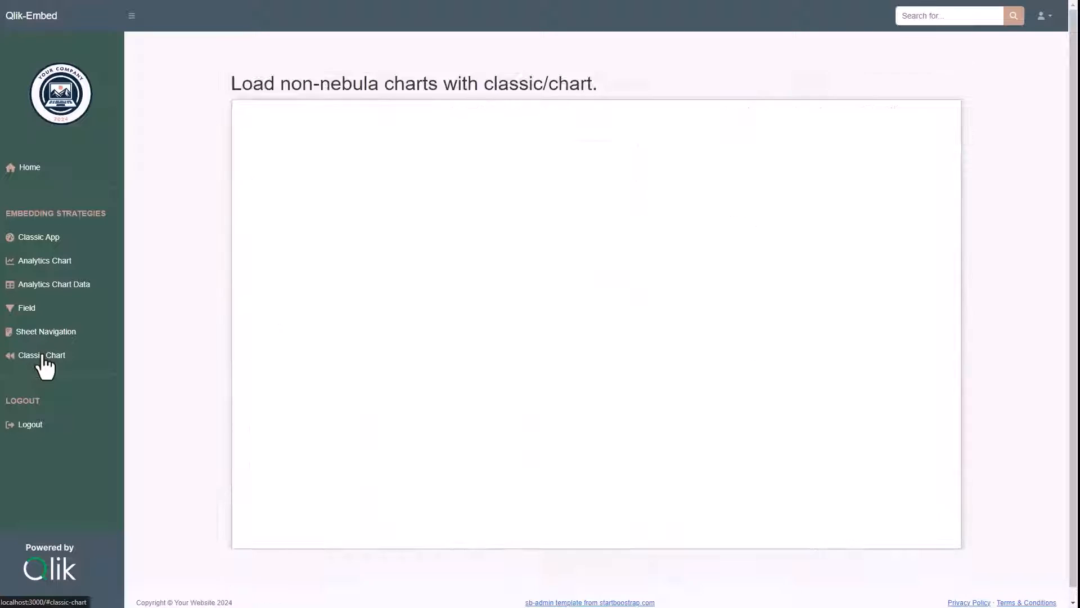
left_click(42, 355)
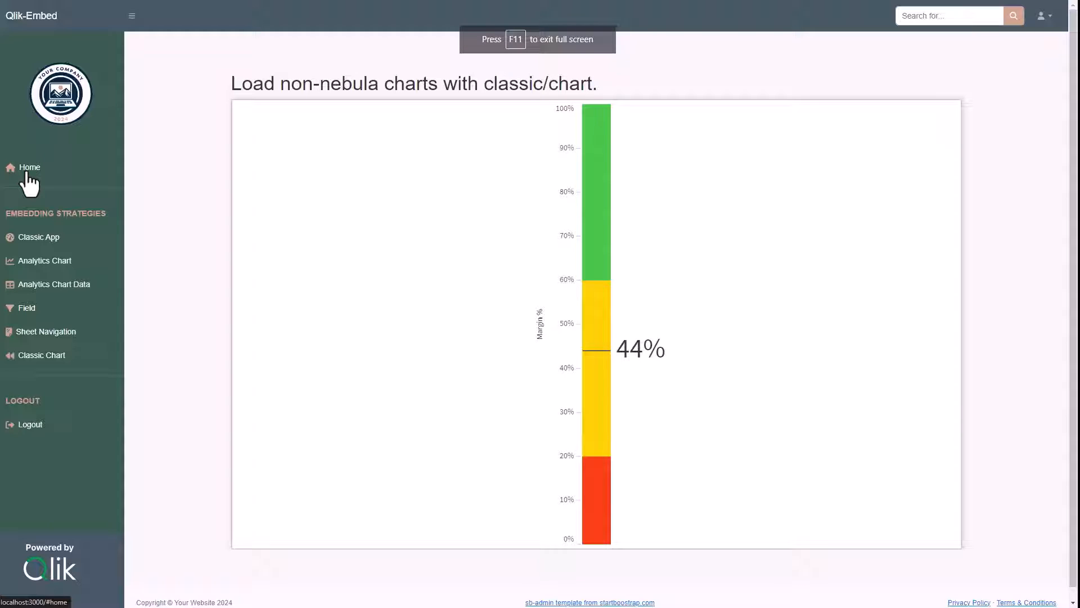
key("F12")
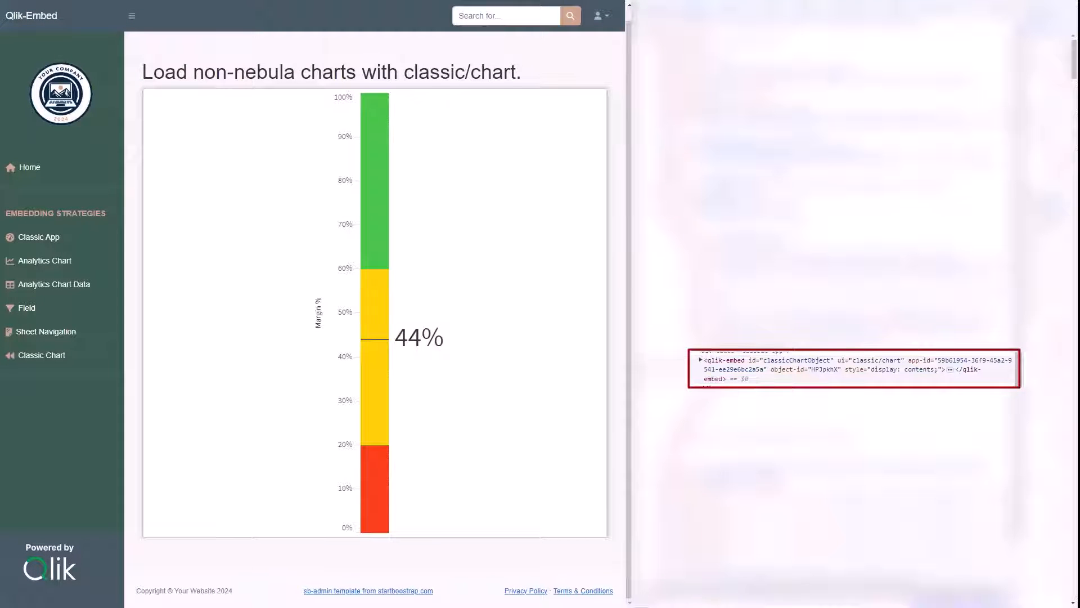
left_click(30, 166)
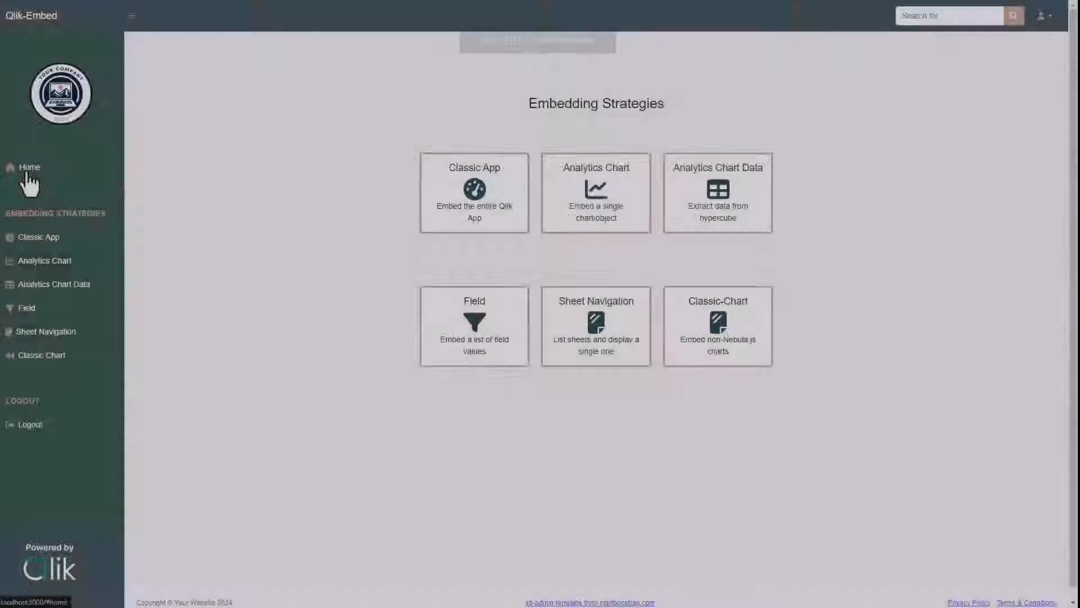